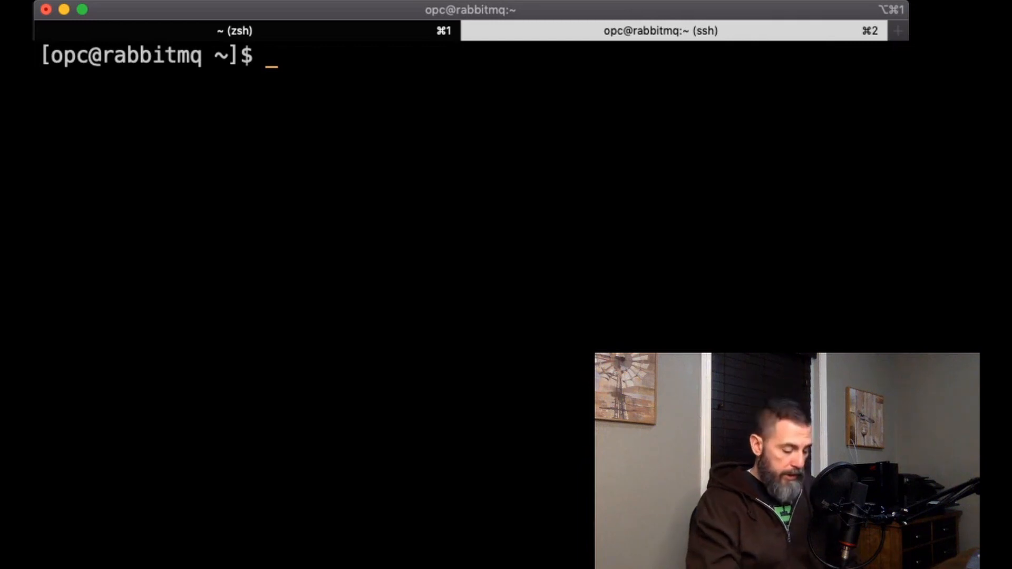
Enable the ol7_addons repo, then start and enable the docker service with sudo systemctl
text(sudo yum-config-manager --enable ol7_addons)
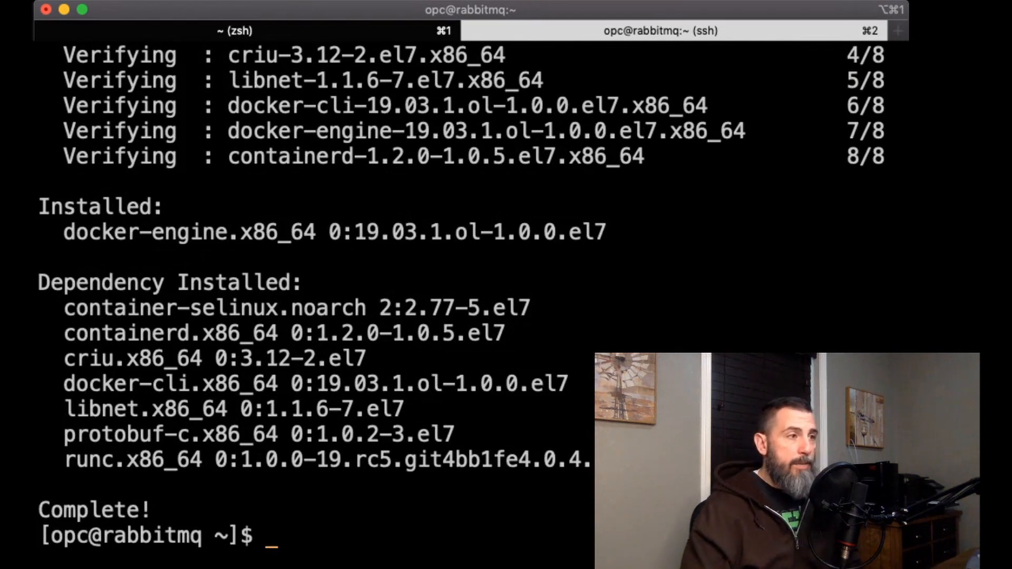
text(systemctl start docker)
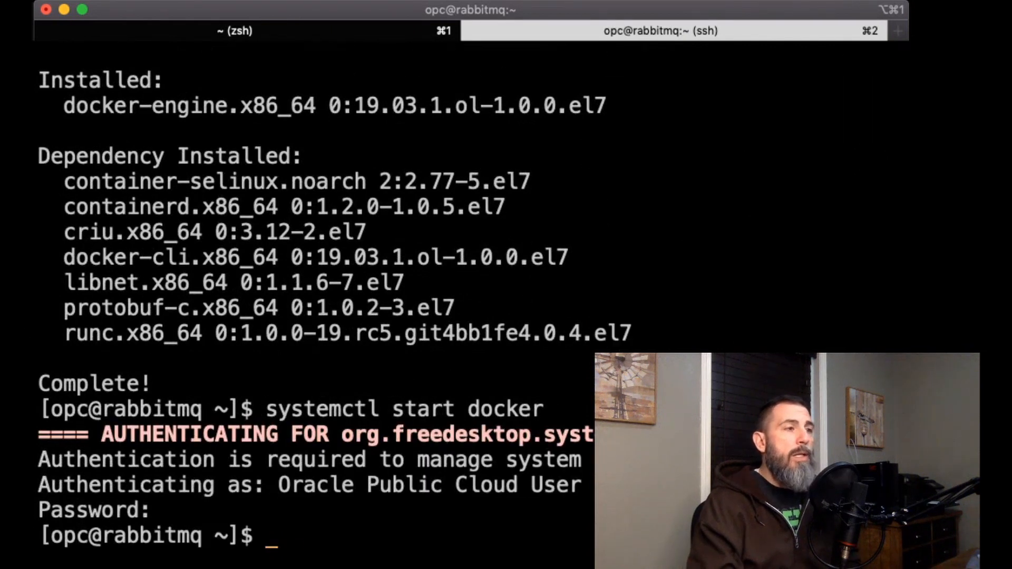
text(sudo systemctl start docker)
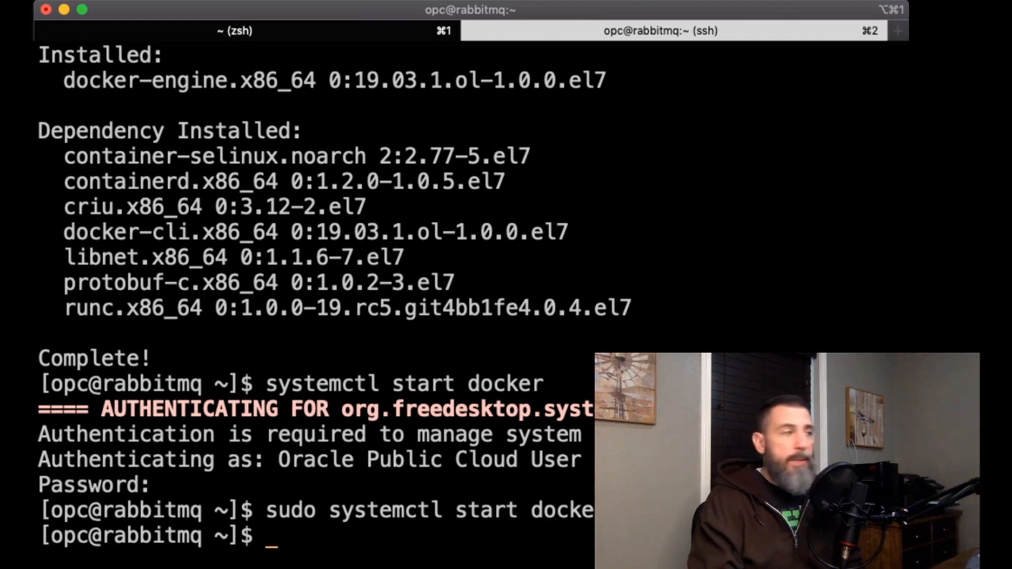
text(sudo systemctl enable docker)
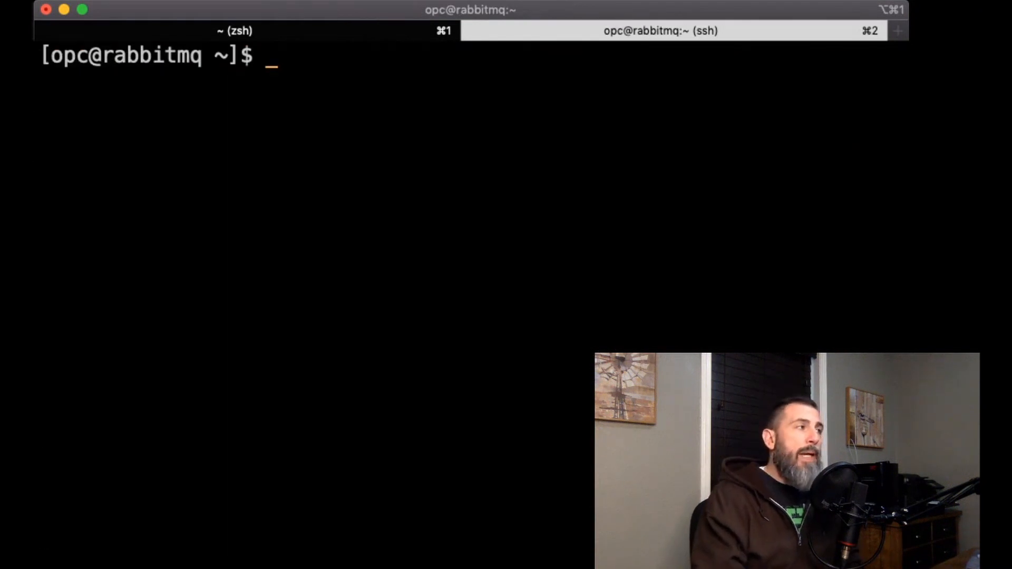
Check the home directory with ls and pwd, then make a rabbitmq folder and cd into it
text(ls)
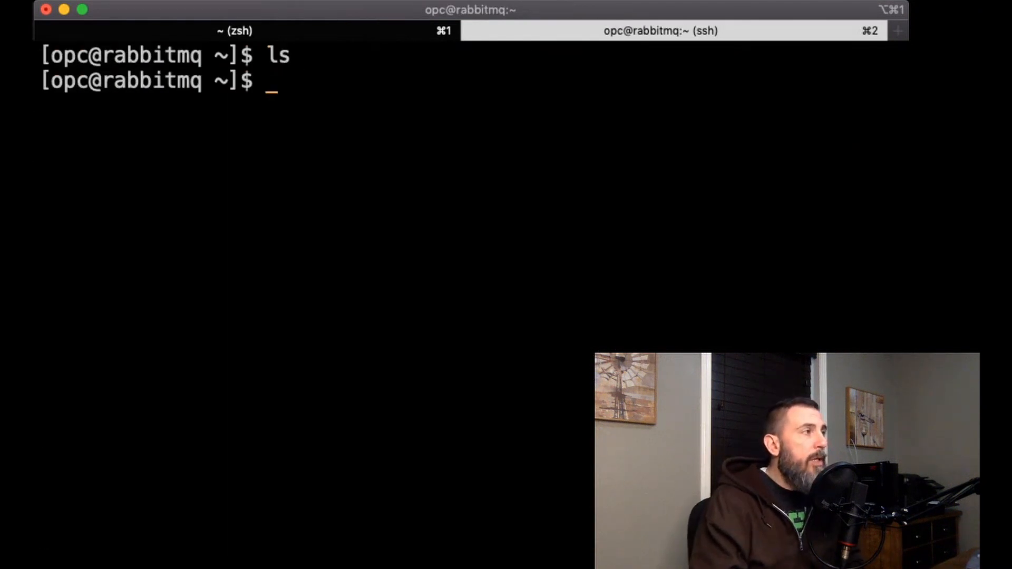
text(pwd)
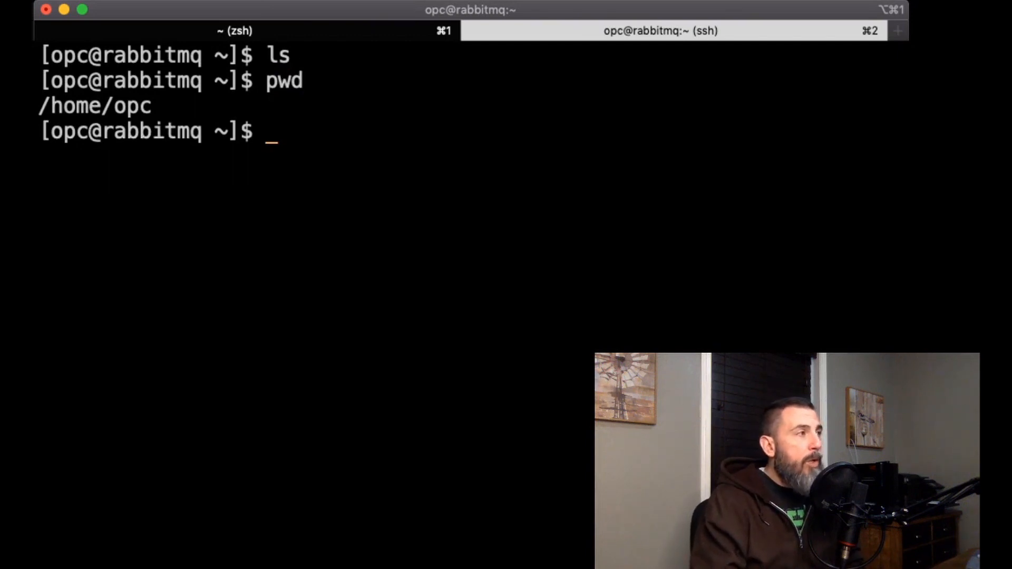
text(mkdir rabb)
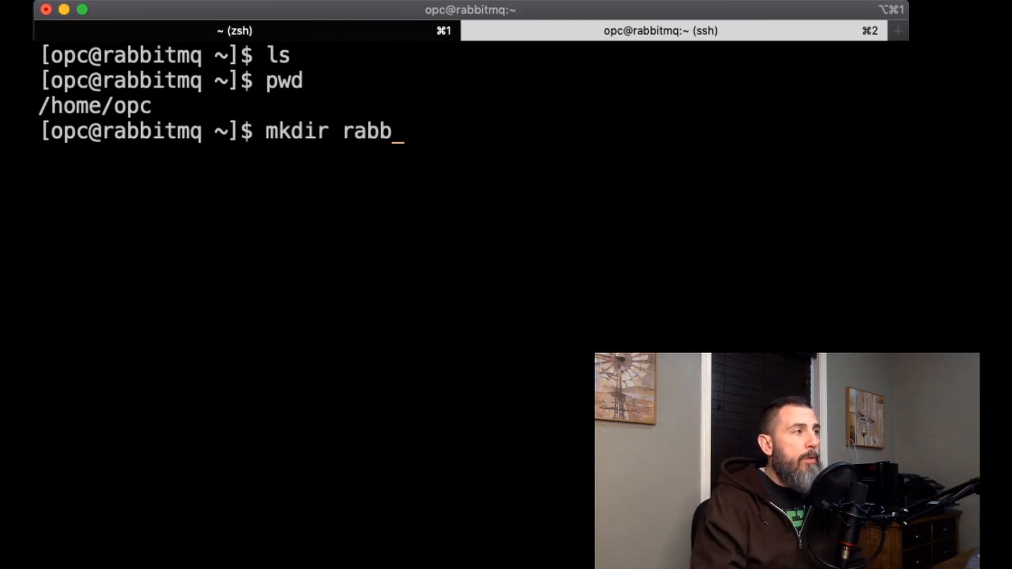
text(itmq)
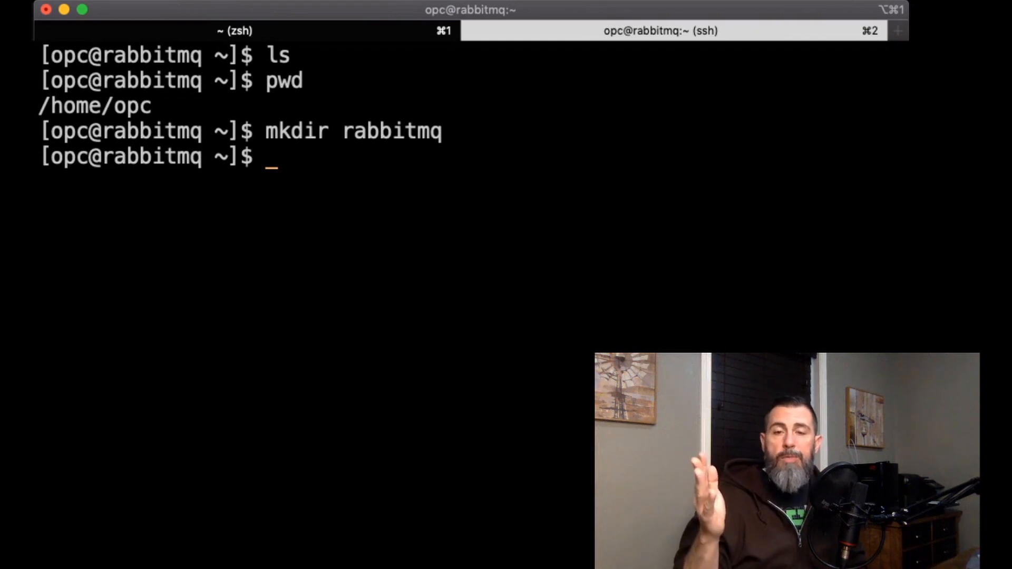
text(cd rabbitmq)
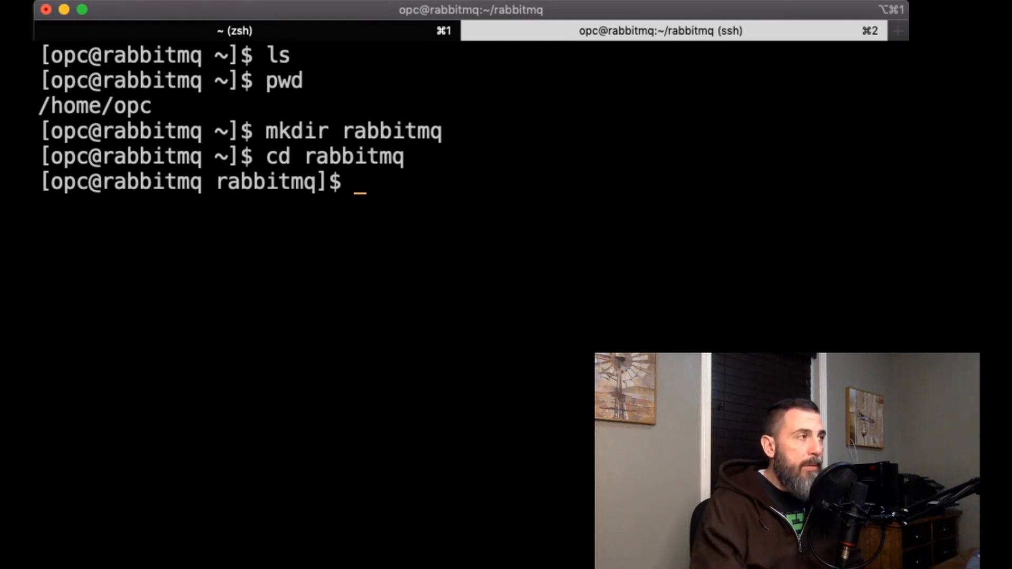
Start editing a new enabled_plugins file in nano inside the rabbitmq folder
text(nano)
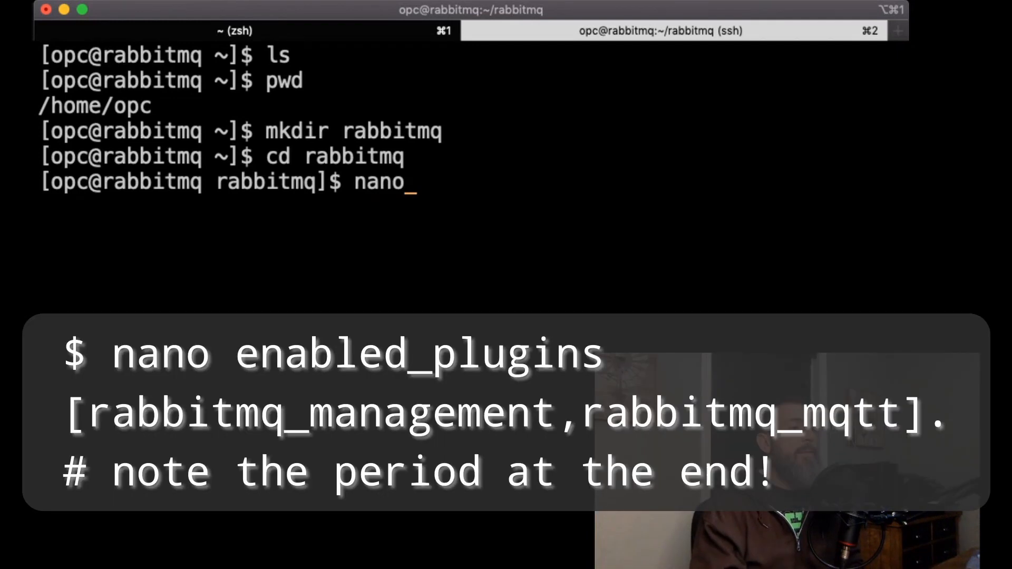
text(enabled_plugins:/etc/)
text(rabbitmq:3-management)
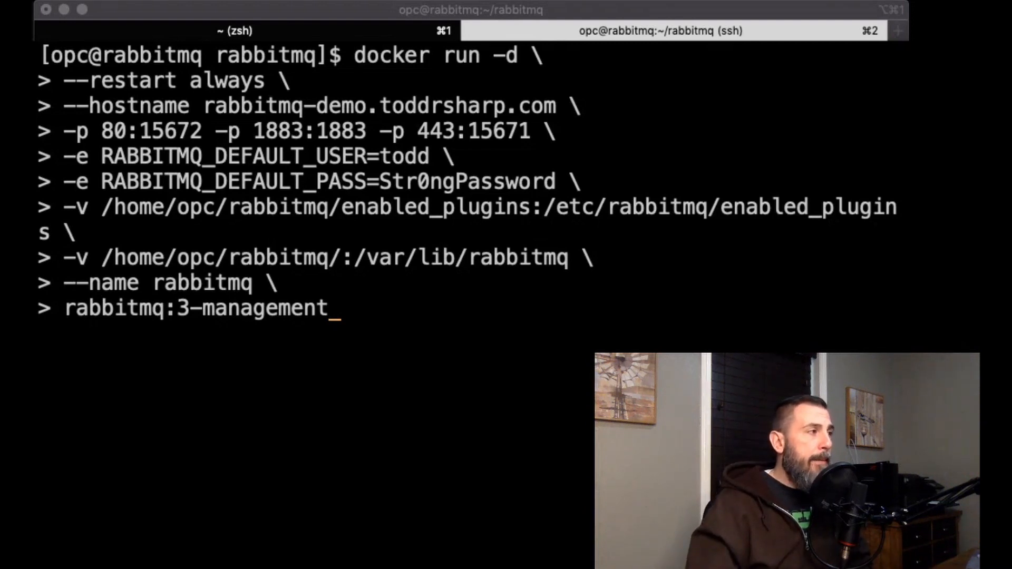
Launch the rabbitmq container, check it with docker ps -a and view docker logs rabbitmq
key(enter)
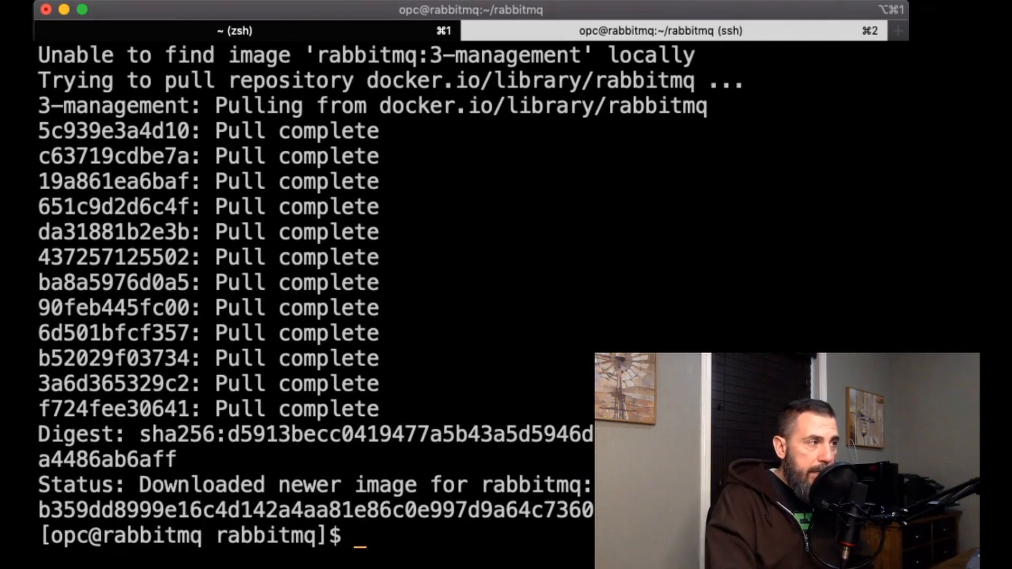
text(docker ps -a)
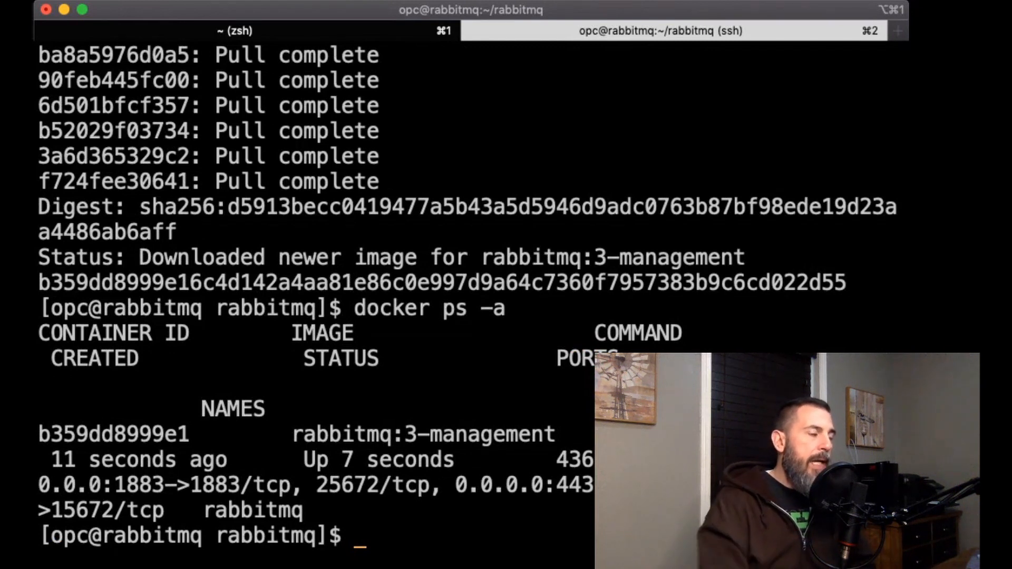
text(docker logs)
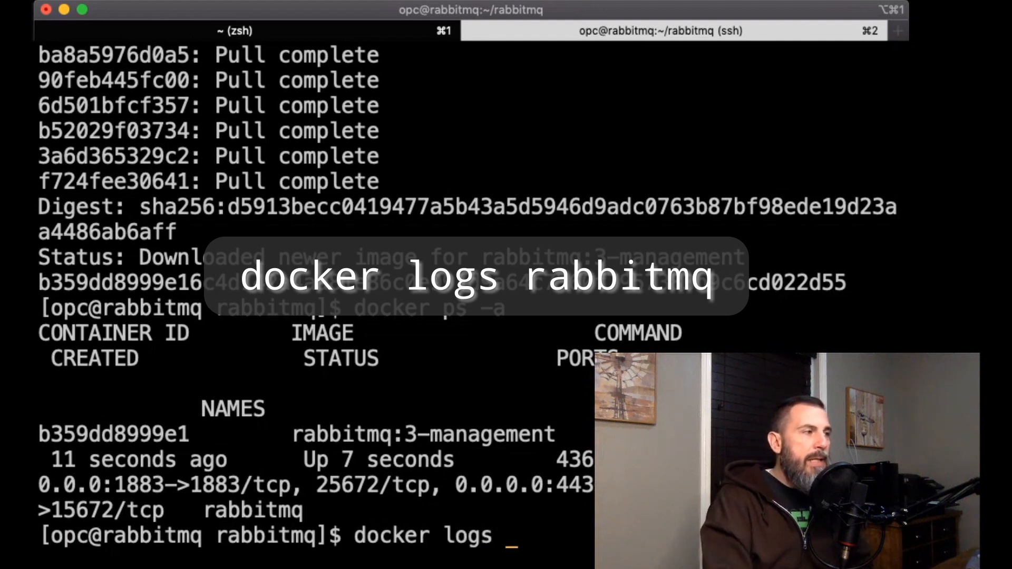
text(rabbitm)
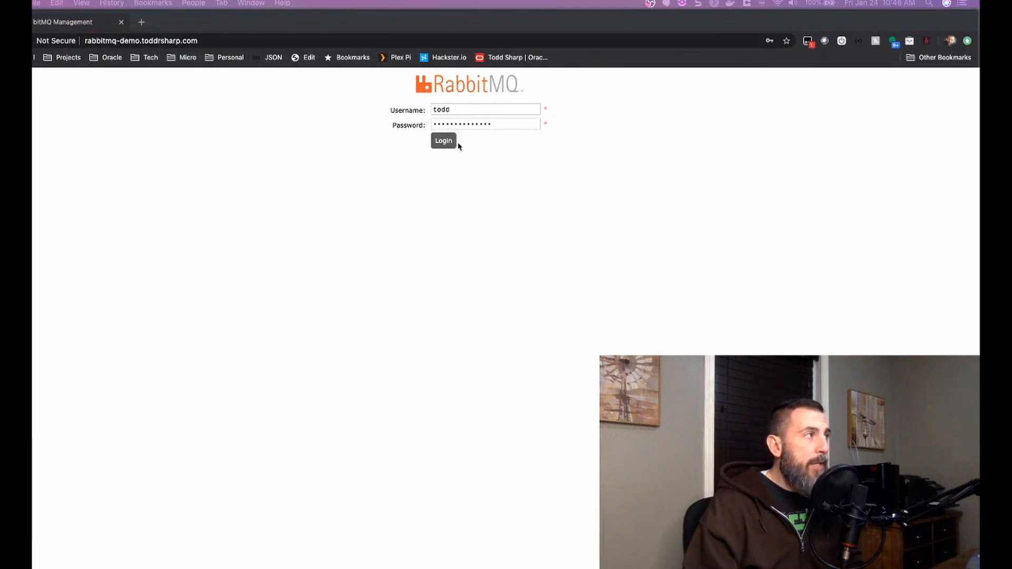
mouse_move(116, 45)
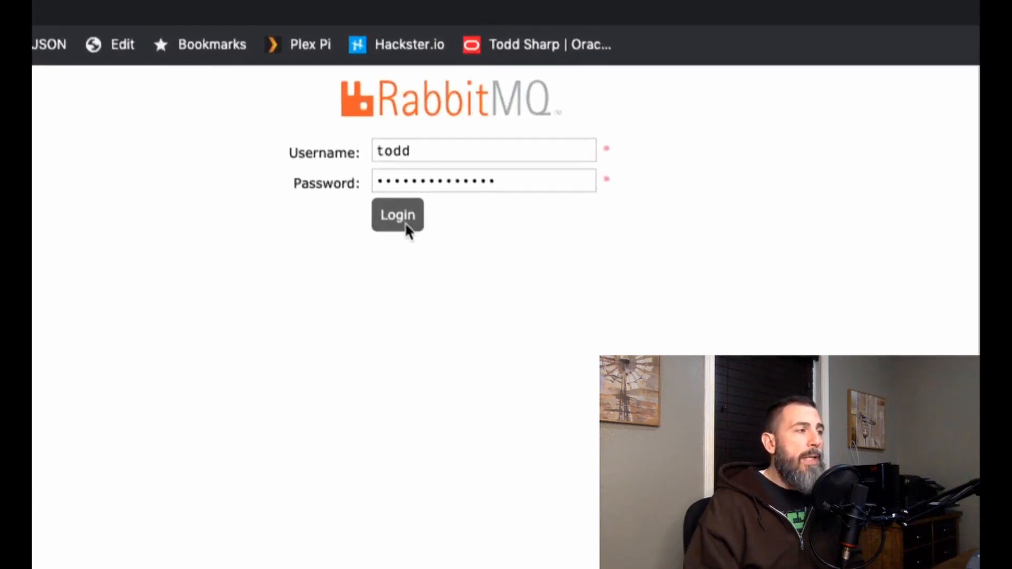
Log in to the RabbitMQ console and dismiss Chrome's save-password offer
click(398, 214)
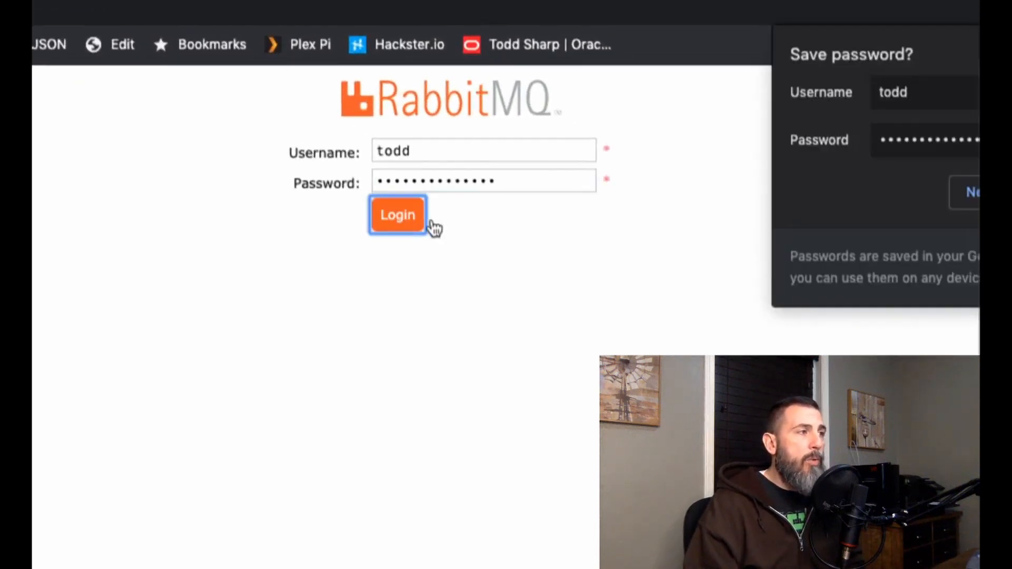
click(397, 214)
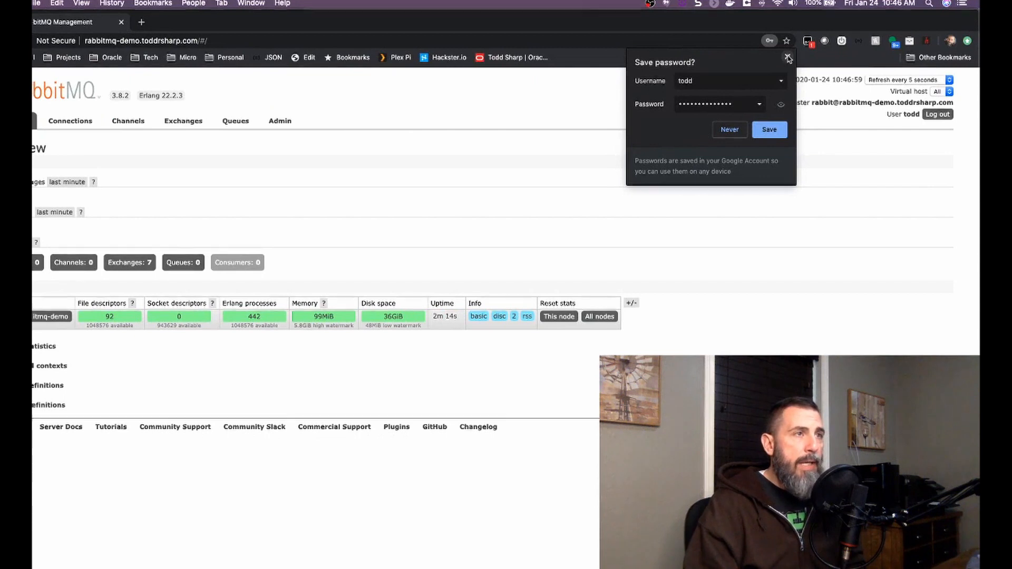
click(786, 58)
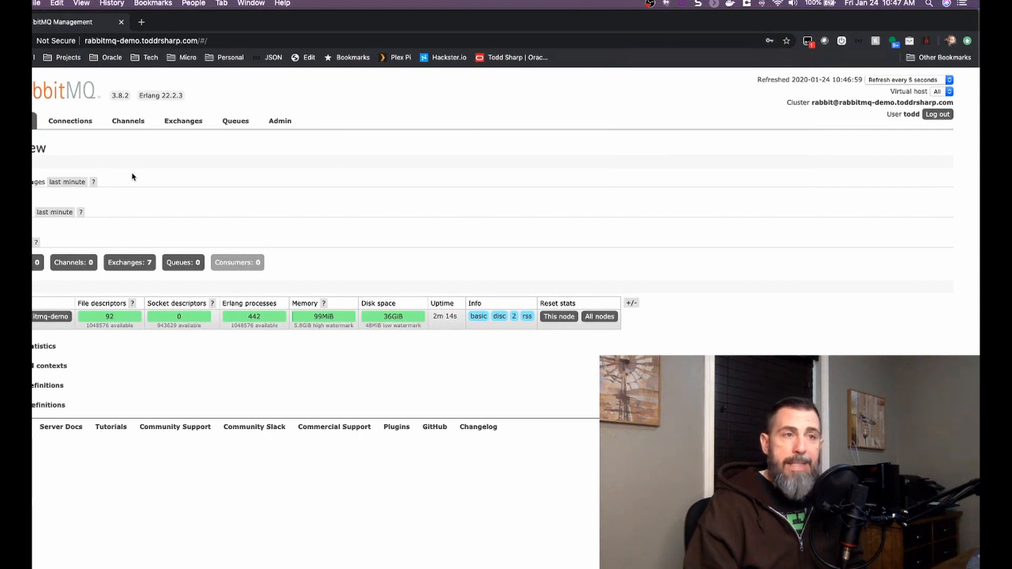
mouse_move(137, 179)
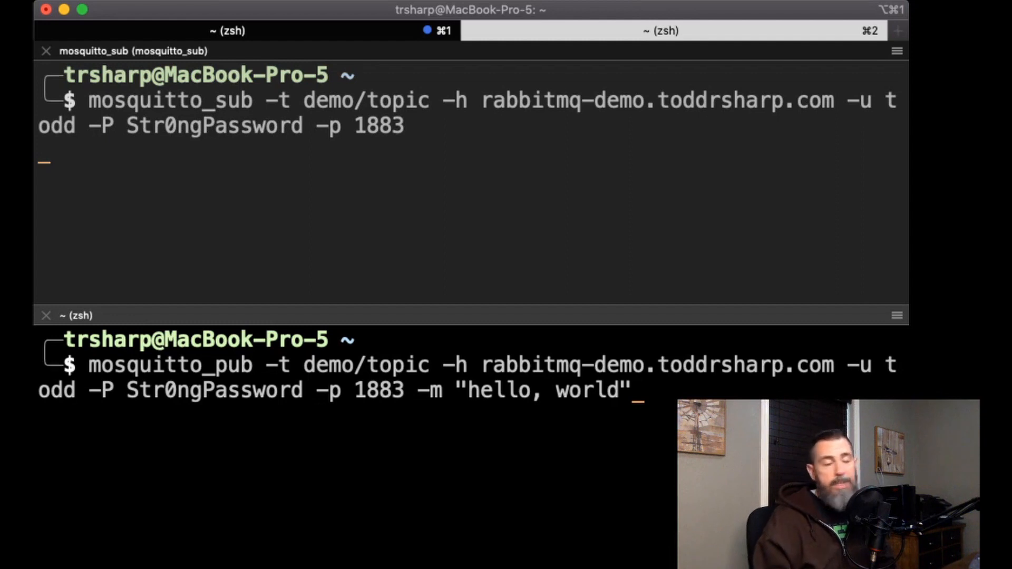
Publish "hello, world" twice and then "hello, world2" to demo/topic with mosquitto_pub
key(Return)
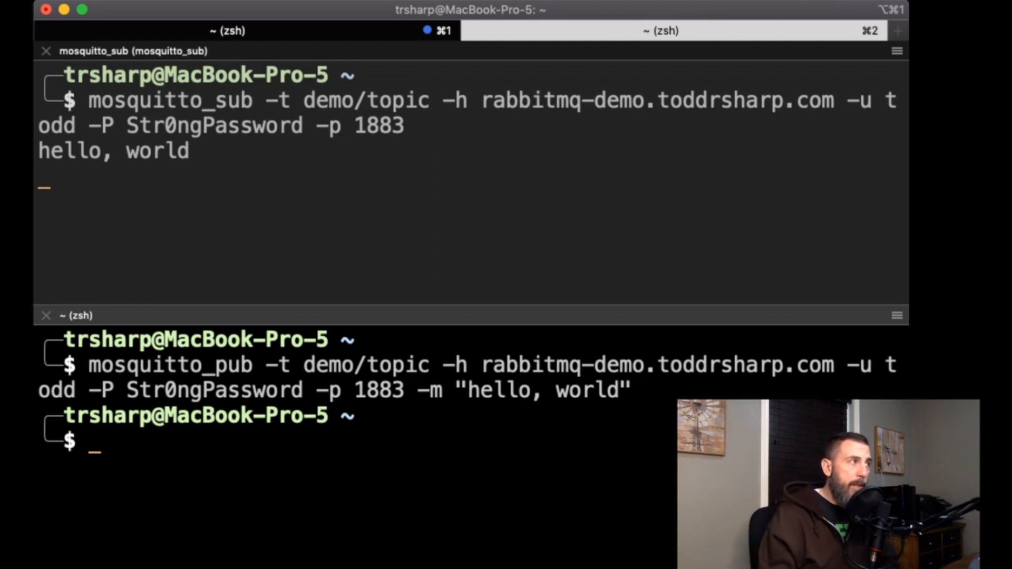
key(Return)
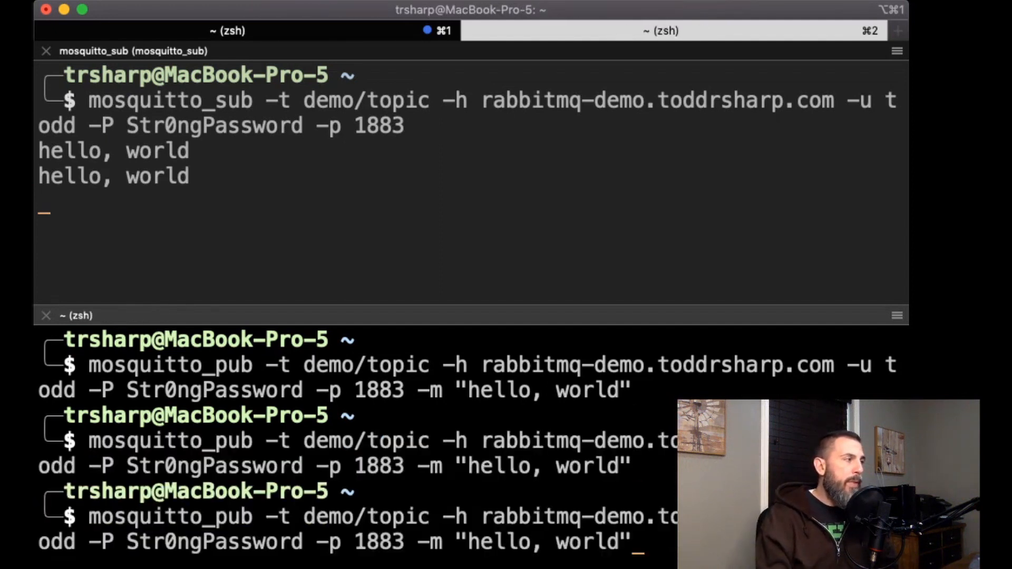
text(2)
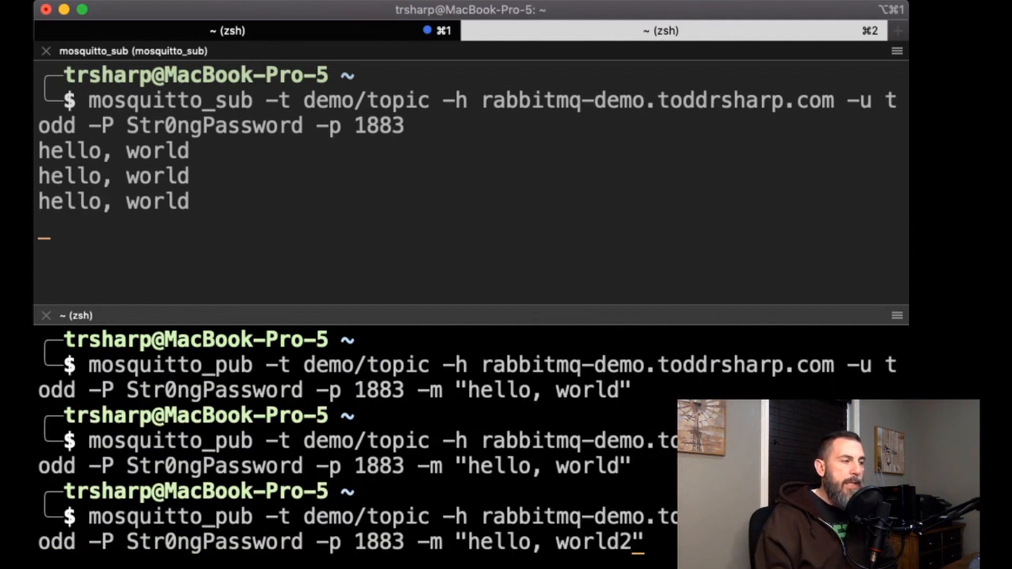
key(enter)
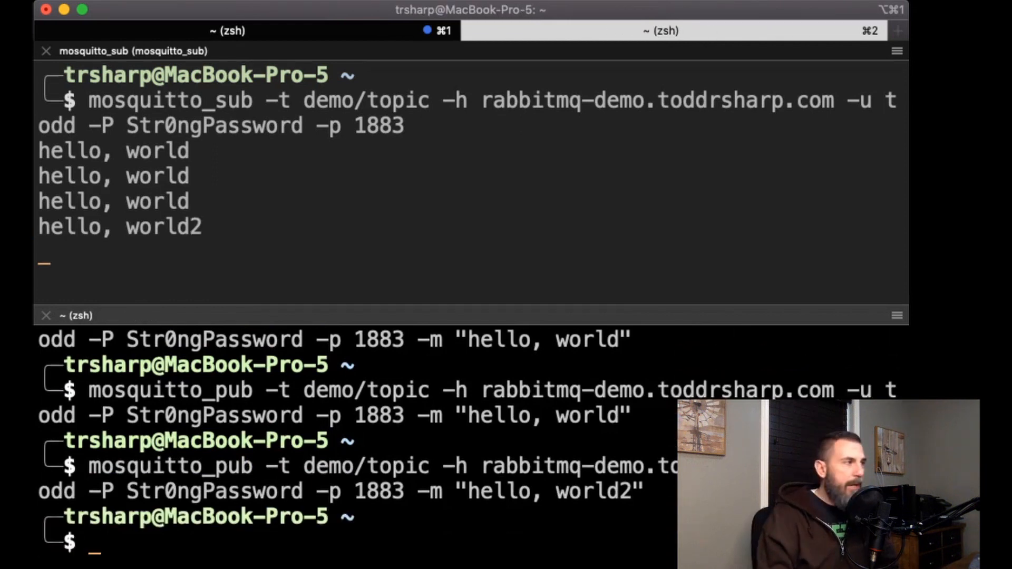